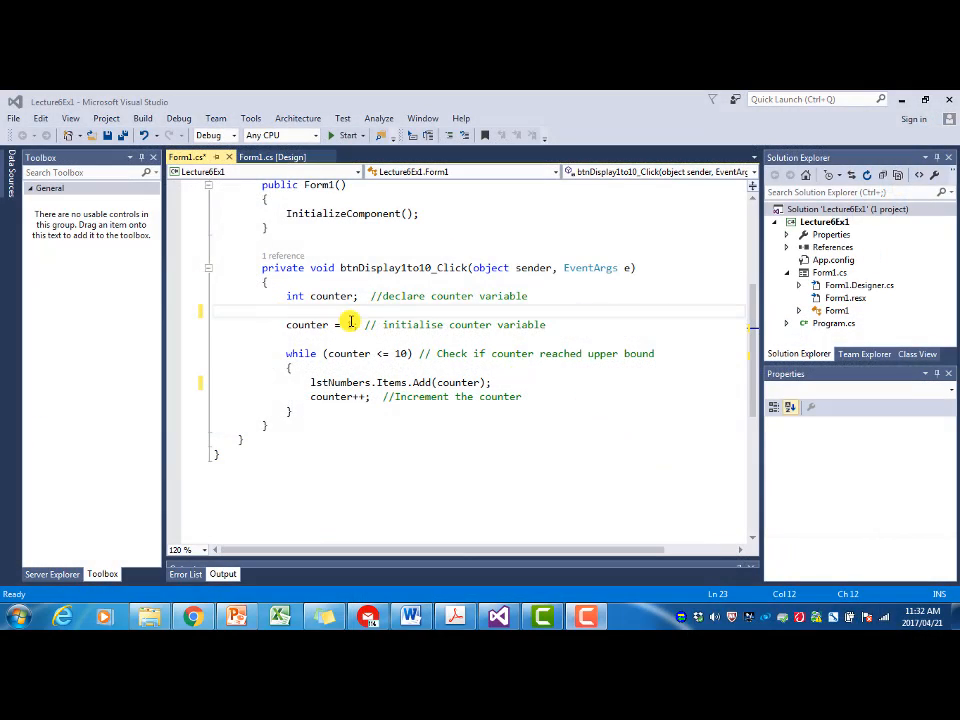
# Complete the counter initialisation so it reads counter = 1, then add a blank line below.
pyautogui.write('1')
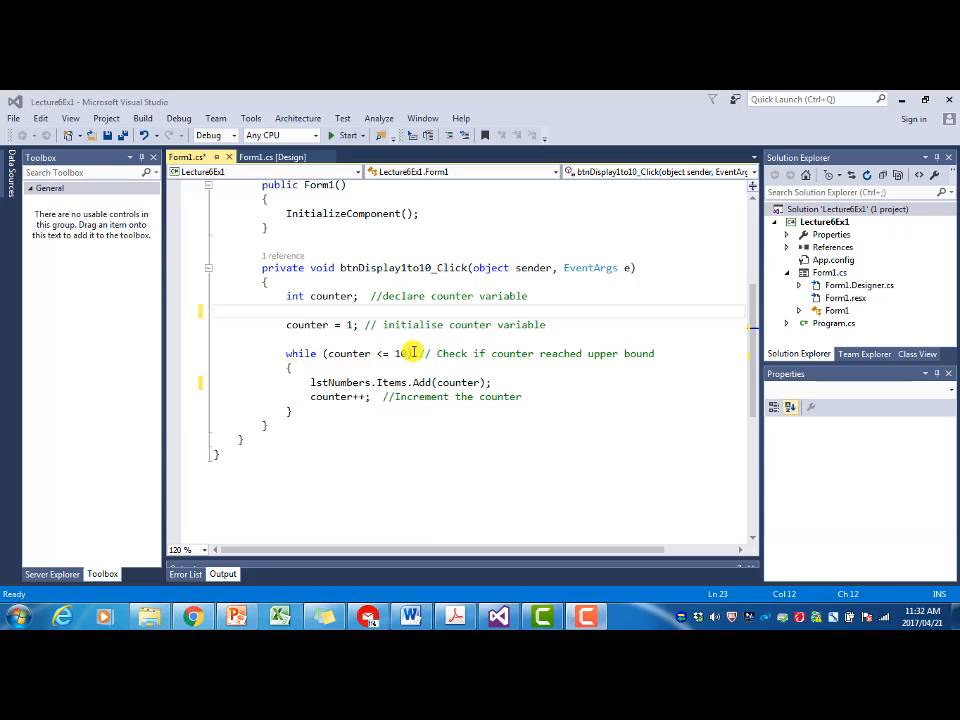
pyautogui.moveTo(405, 353)
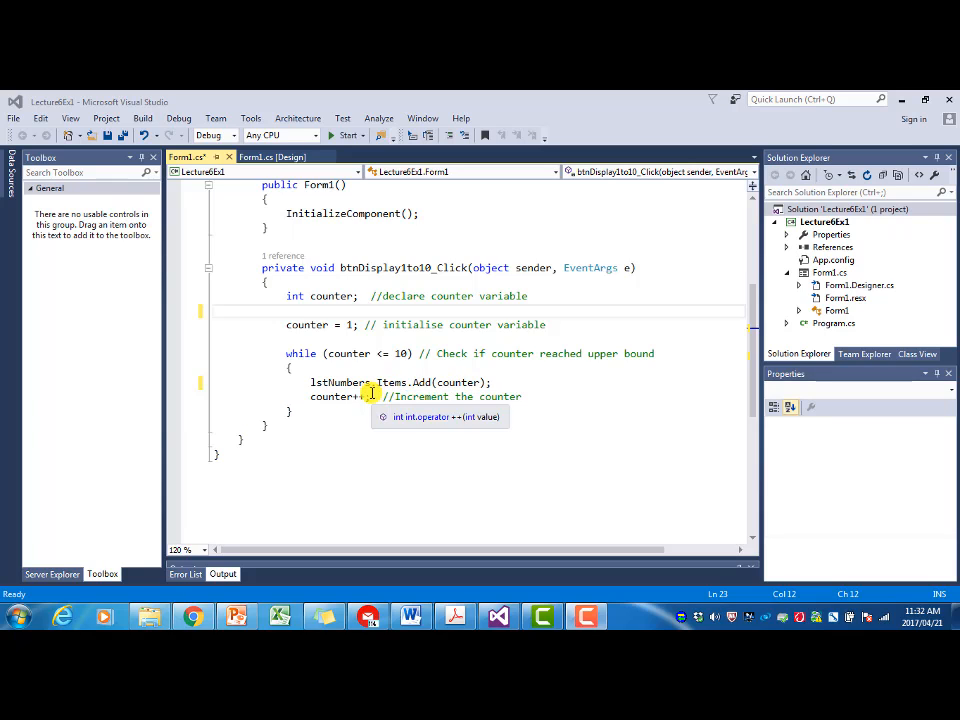
pyautogui.moveTo(382, 396)
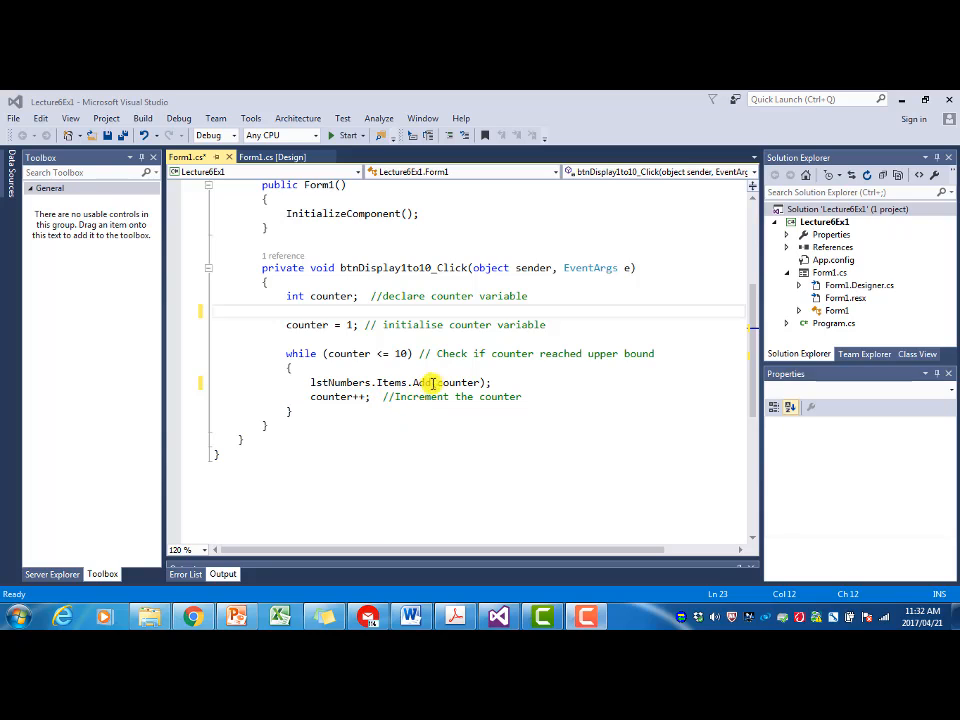
pyautogui.moveTo(332, 417)
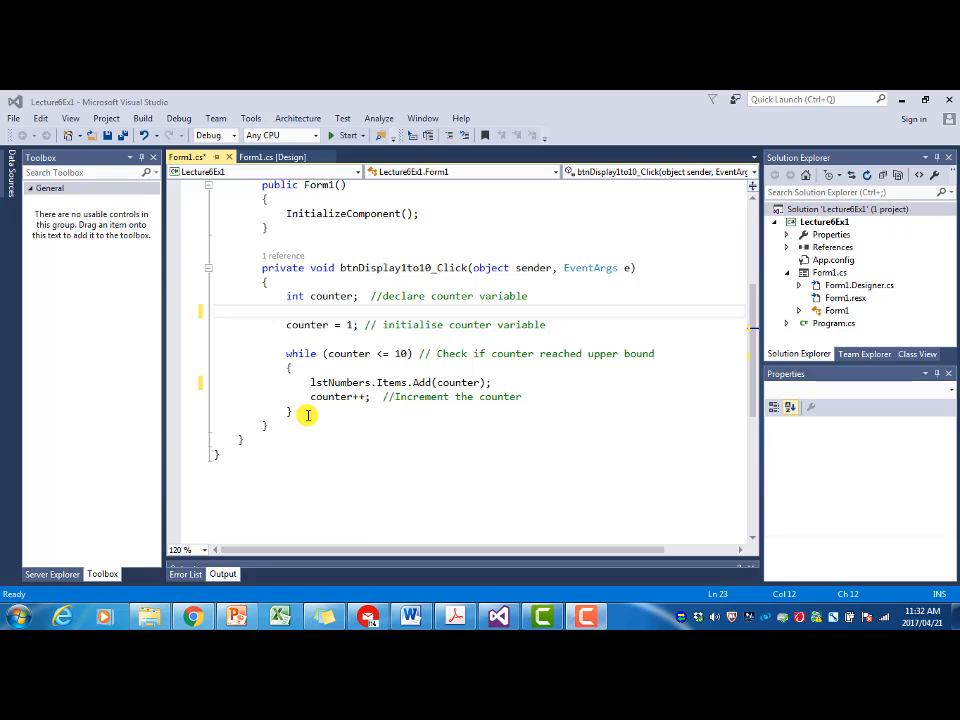
pyautogui.moveTo(333, 396)
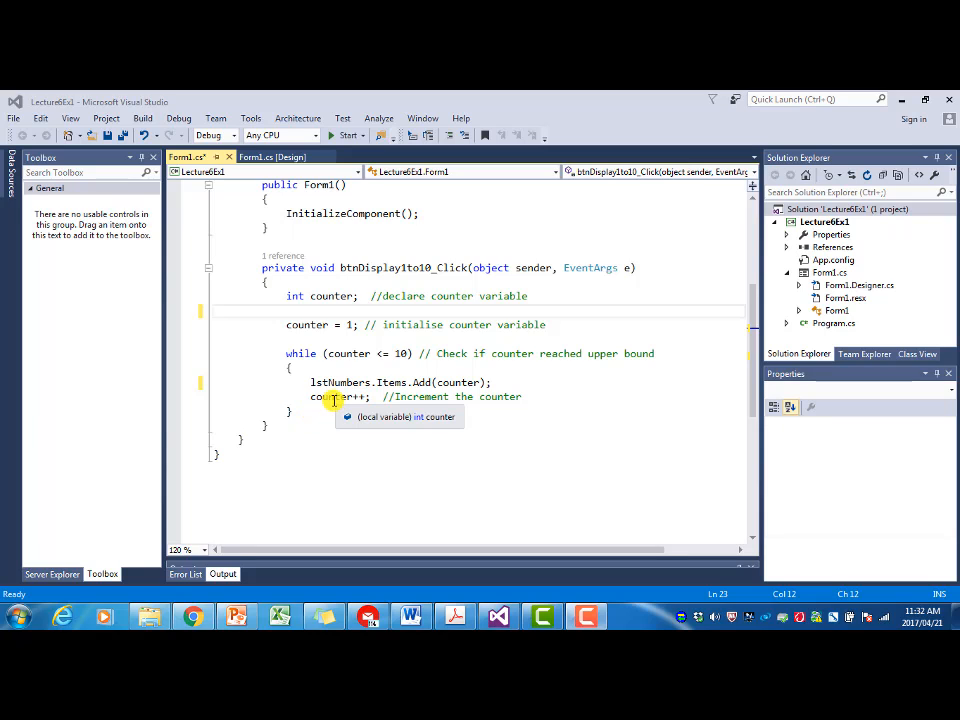
pyautogui.moveTo(559, 324)
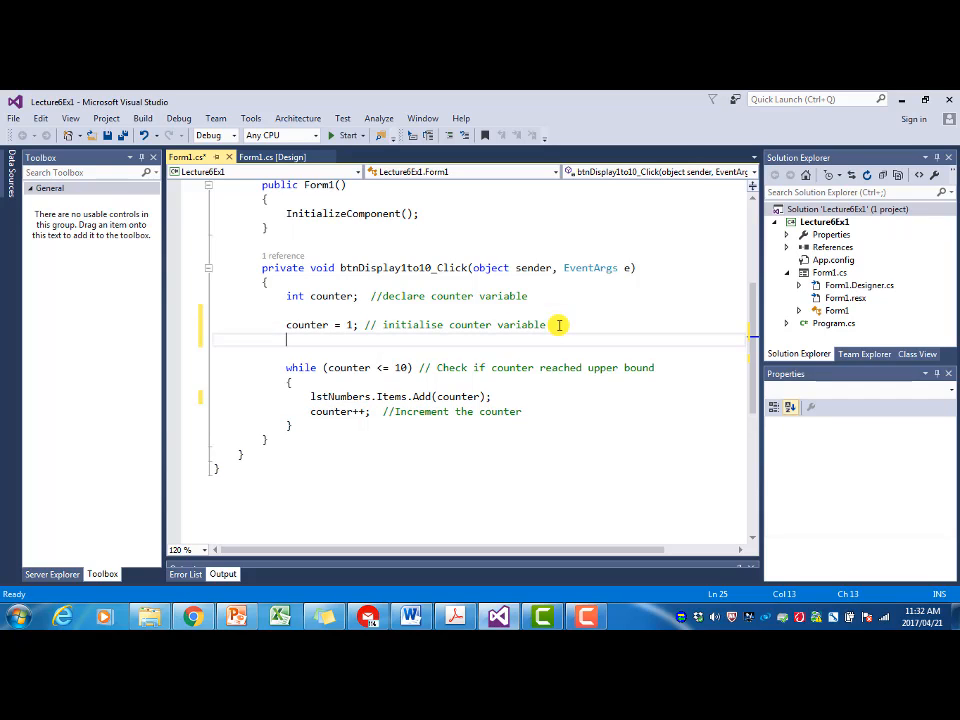
# Declare int sum = 0; above the loop and replace the lstNumbers.Items.Add(counter); line with sum.
pyautogui.write('su')
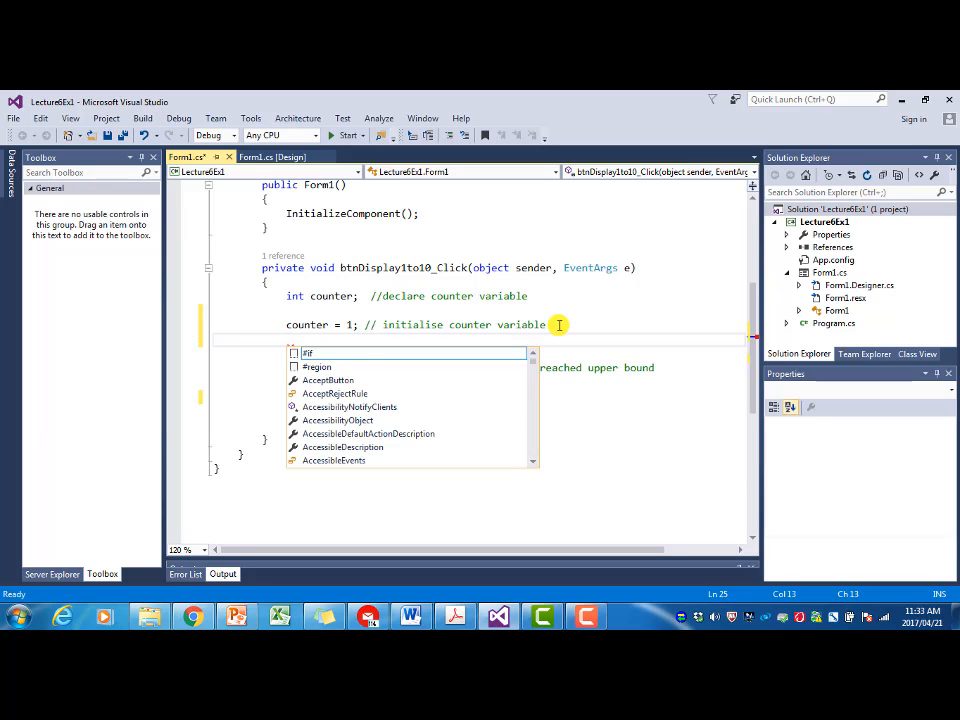
pyautogui.write('int sum')
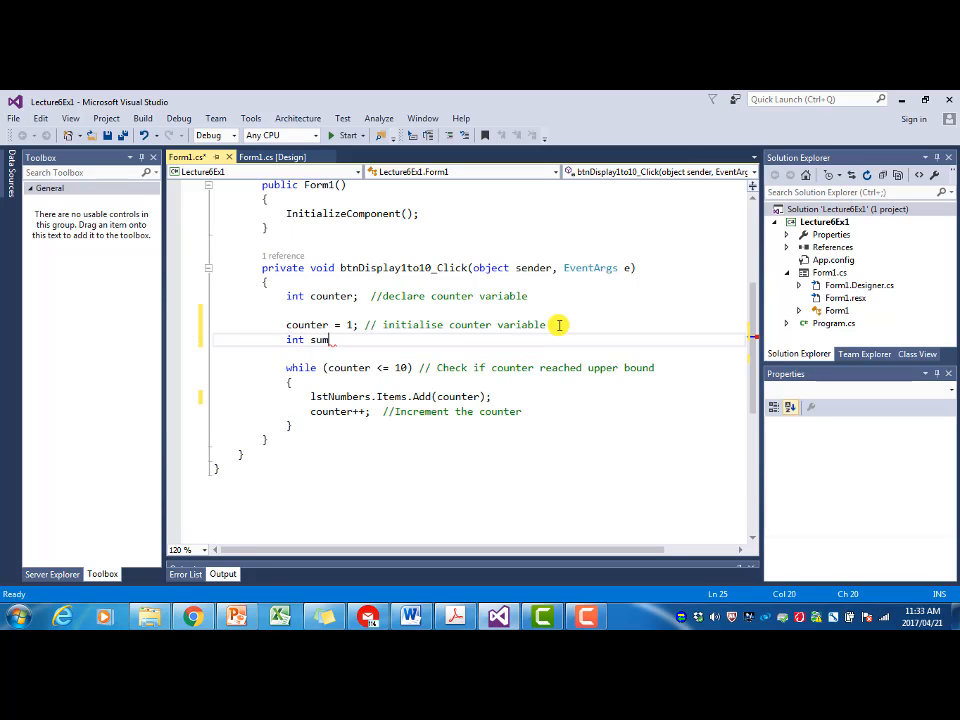
pyautogui.write('= 0;')
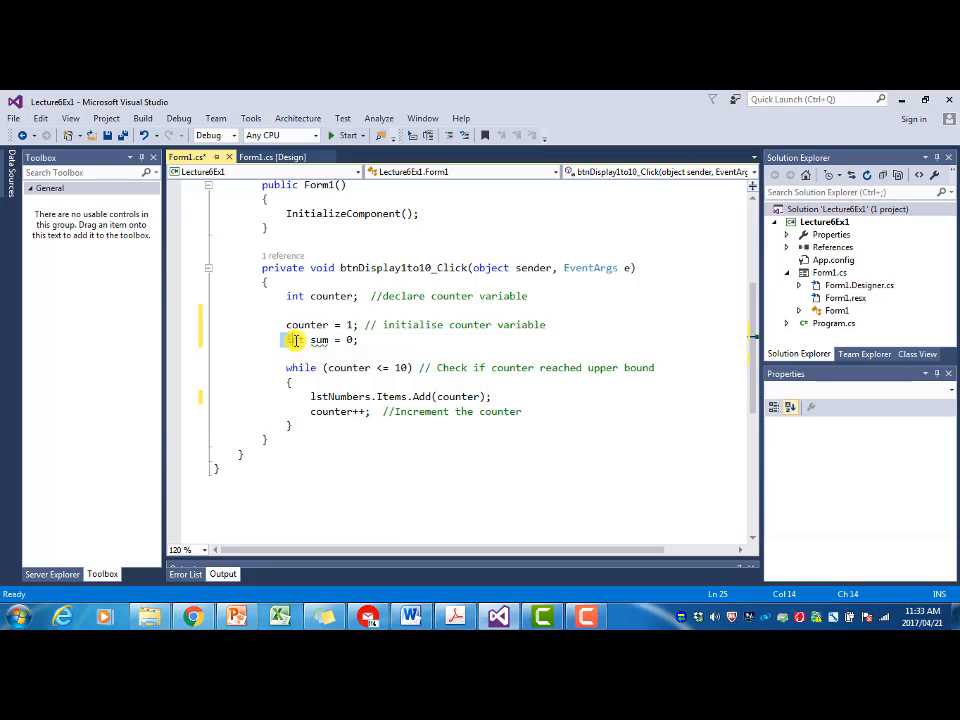
pyautogui.write('int')
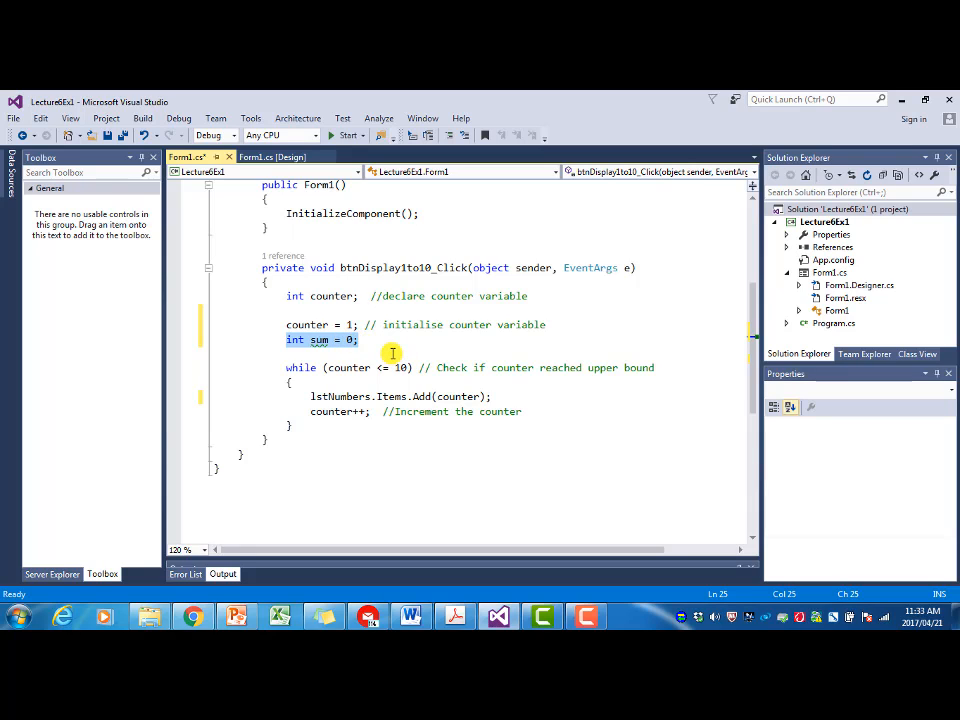
pyautogui.moveTo(352, 318)
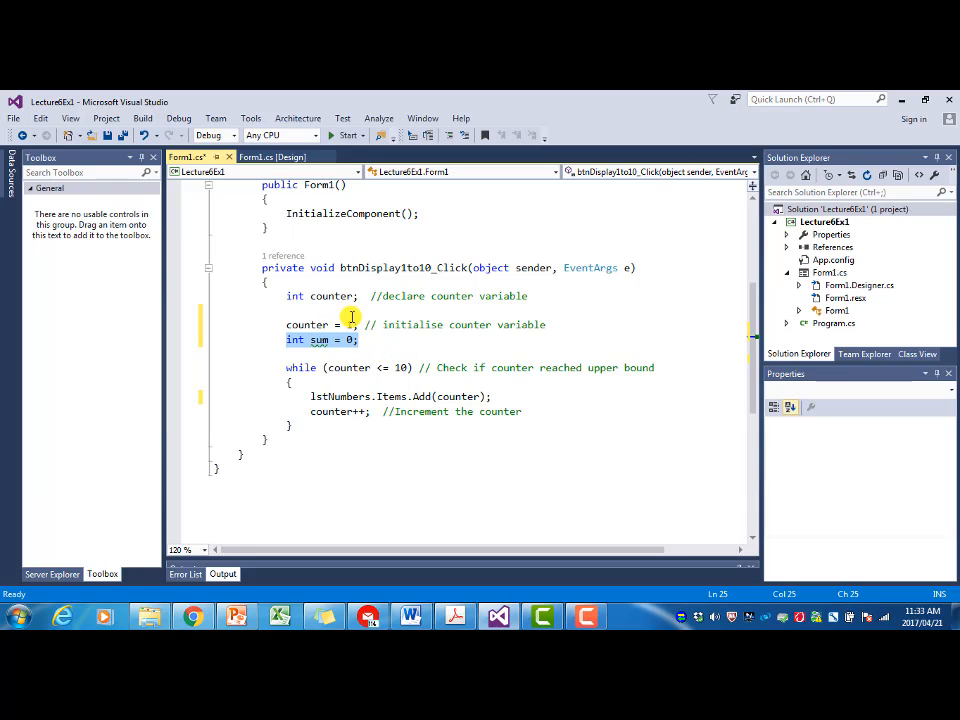
pyautogui.write('1')
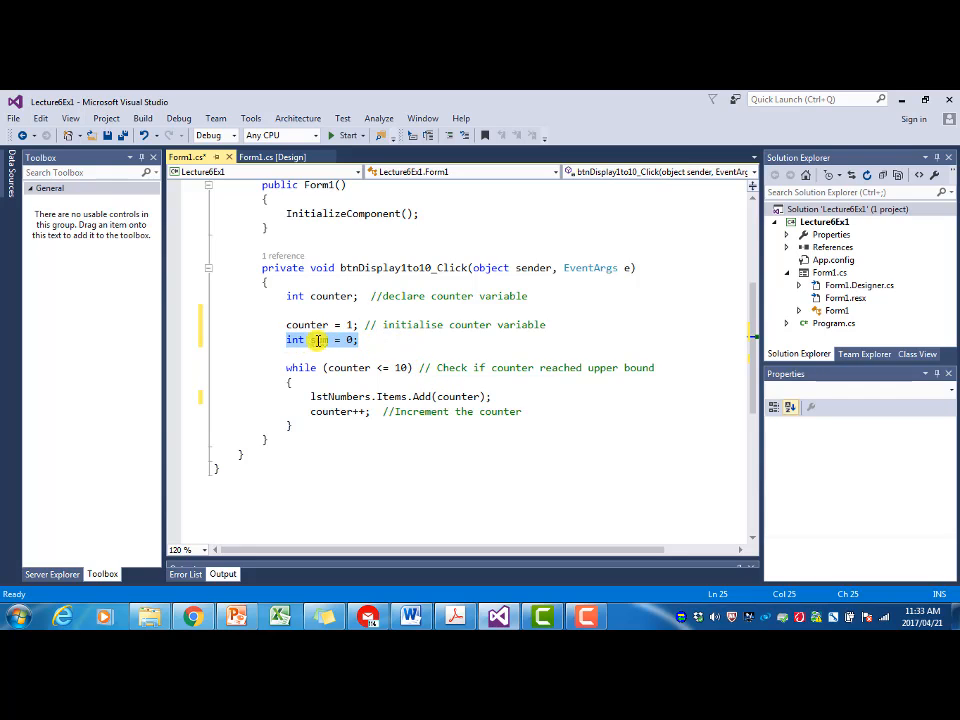
pyautogui.write('sum')
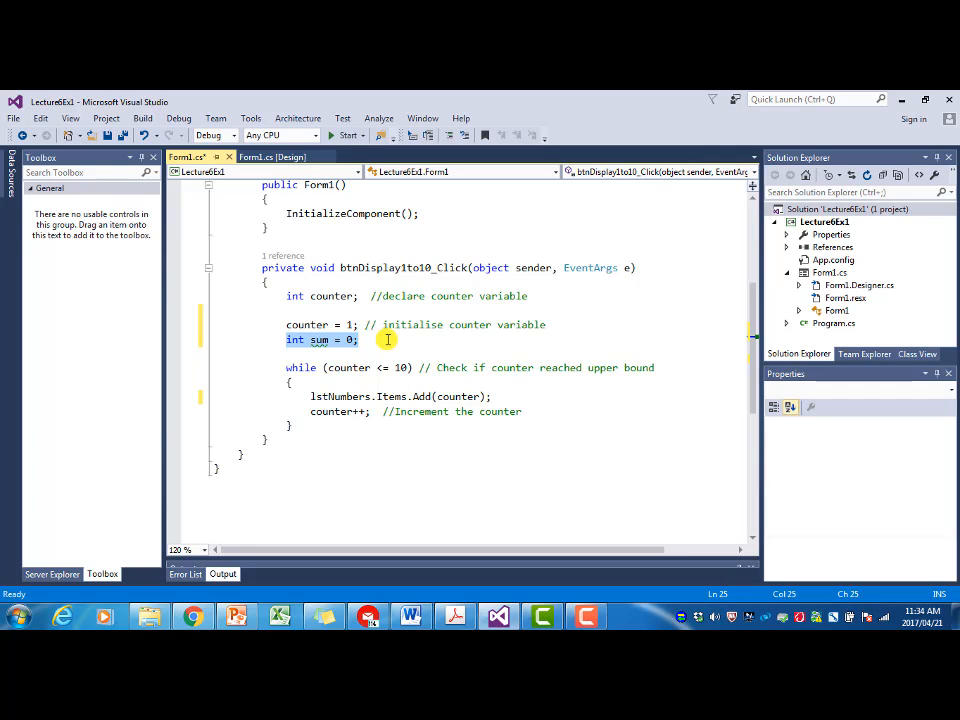
pyautogui.moveTo(392, 345)
pyautogui.write('s')
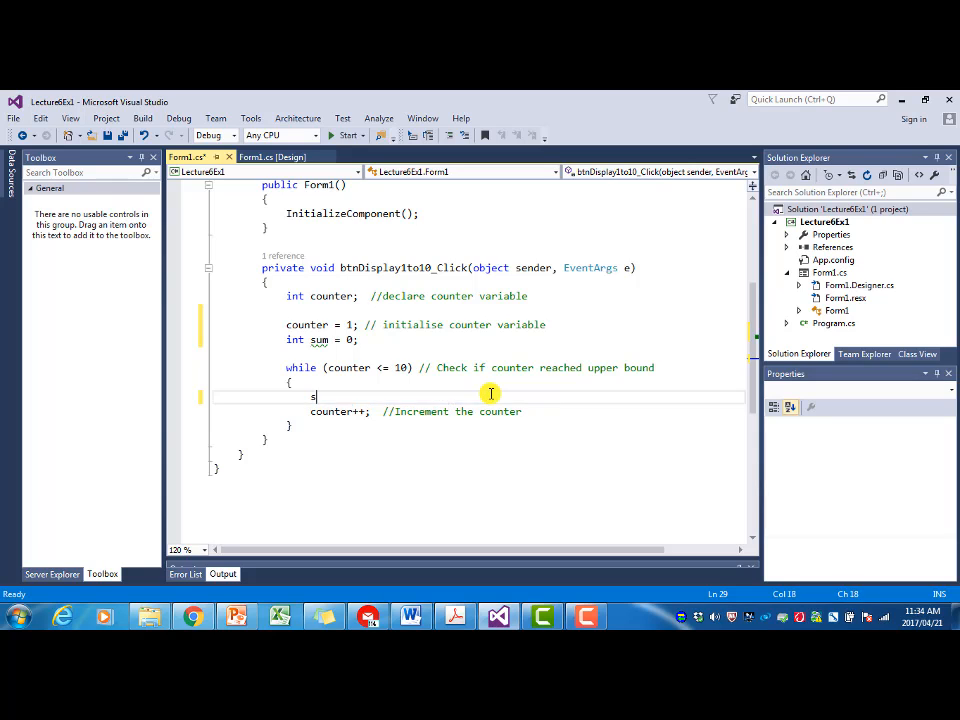
# Write sum = sum + counter; inside the while loop, just above counter++.
pyautogui.write('um')
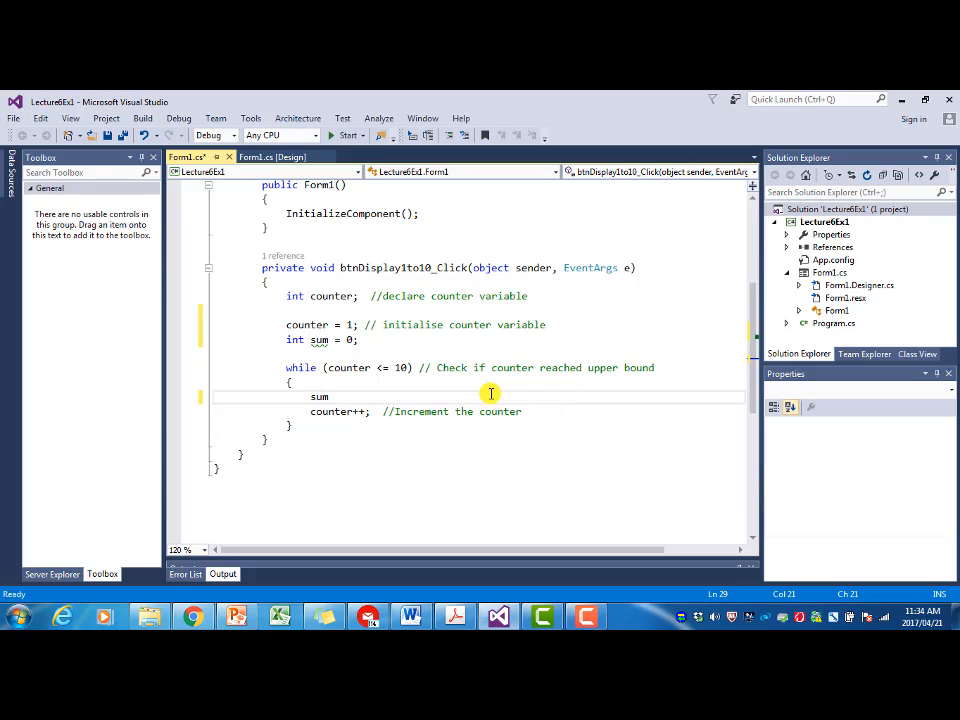
pyautogui.write('+=')
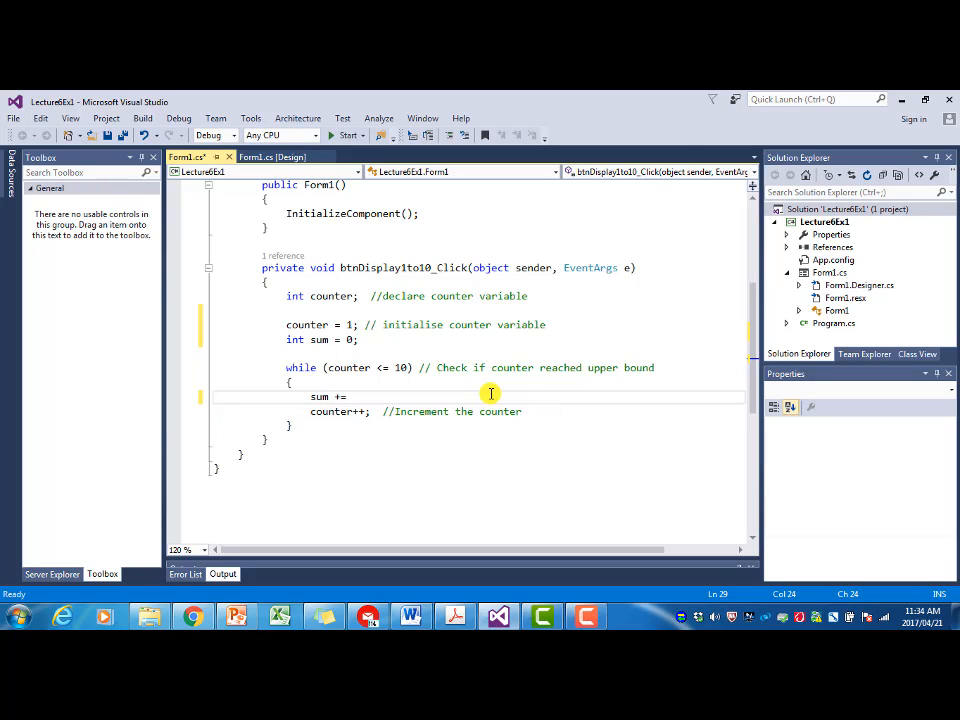
pyautogui.write('counter;')
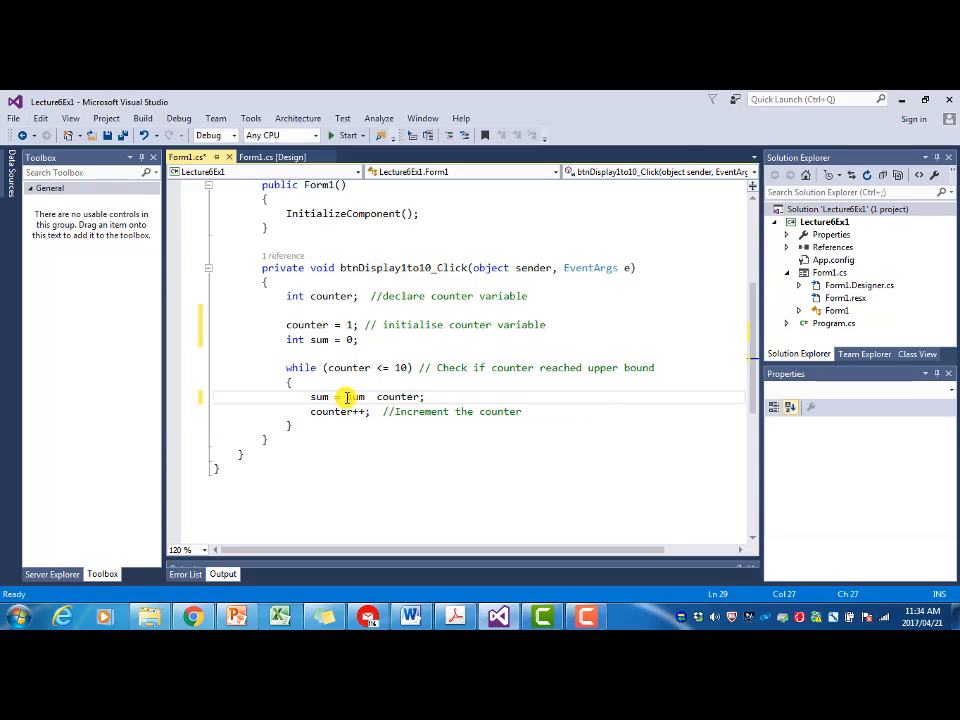
pyautogui.write('+')
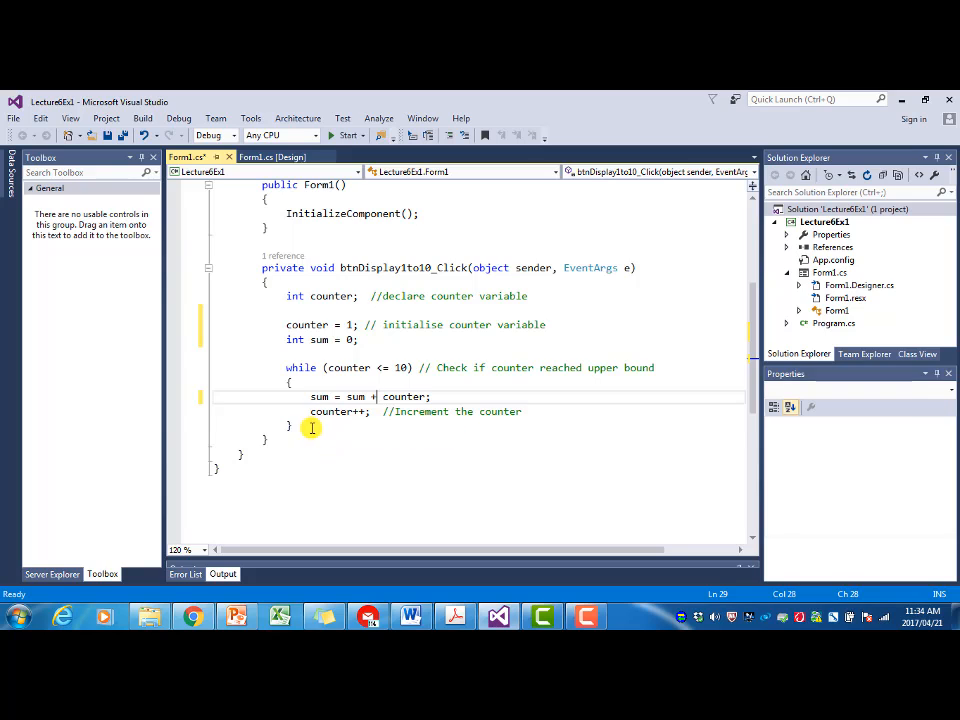
# Add MessageBox.Show("The sum is: " + sum); after the while loop.
pyautogui.write('M')
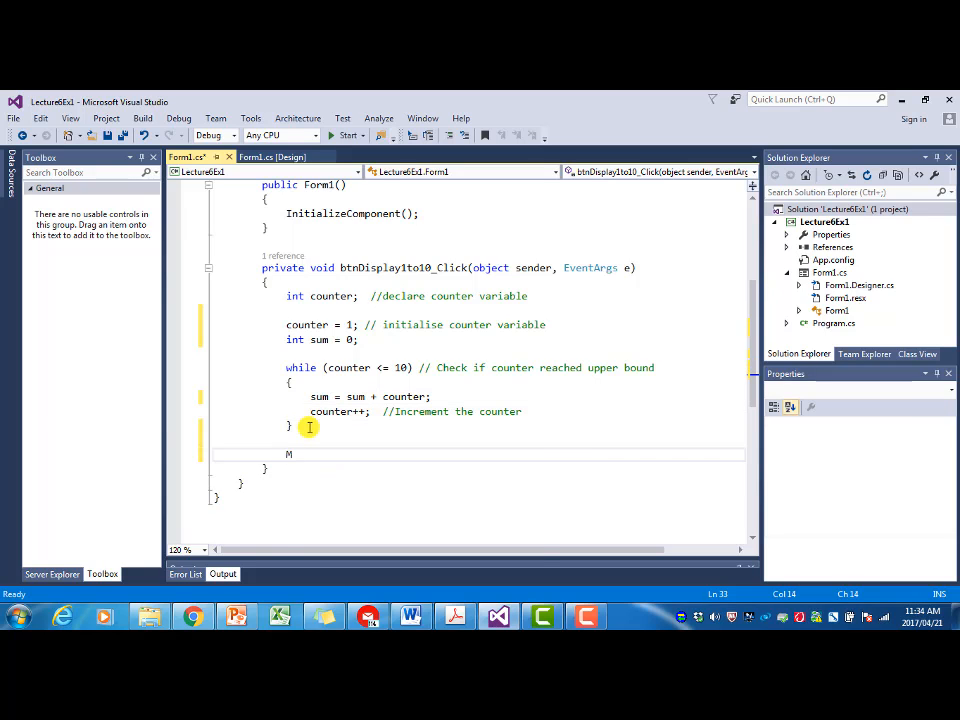
pyautogui.write('essageB')
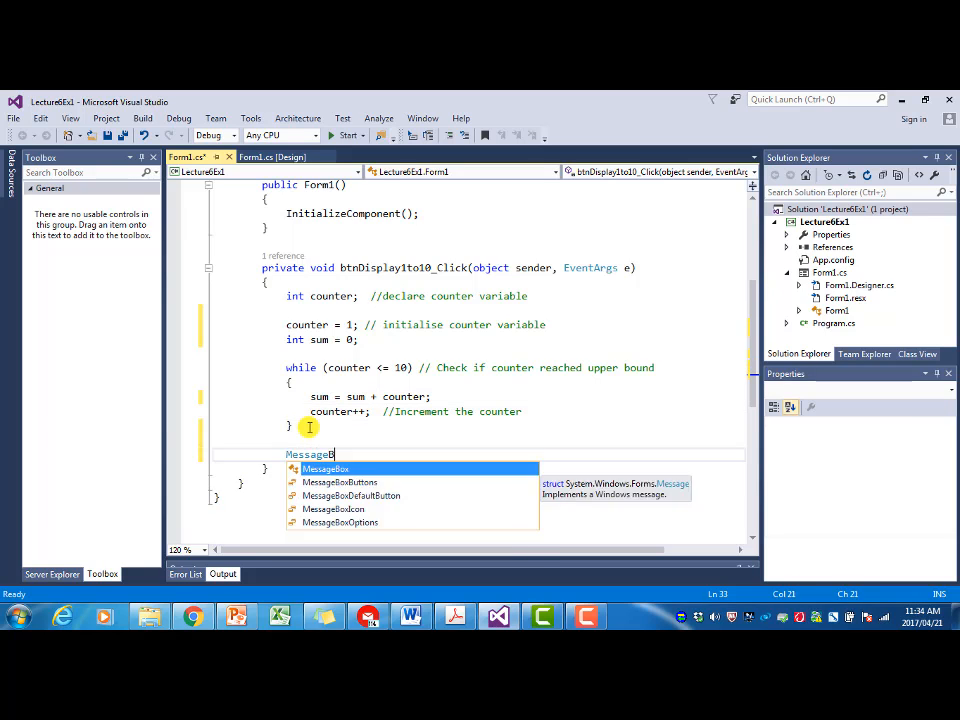
pyautogui.write('(')
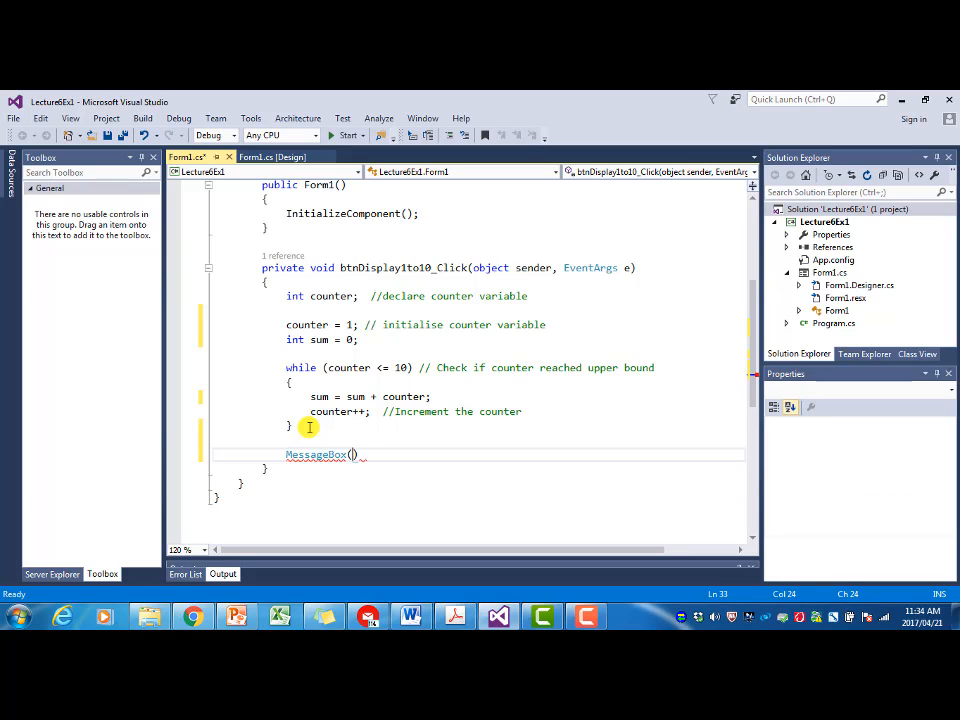
pyautogui.write('.')
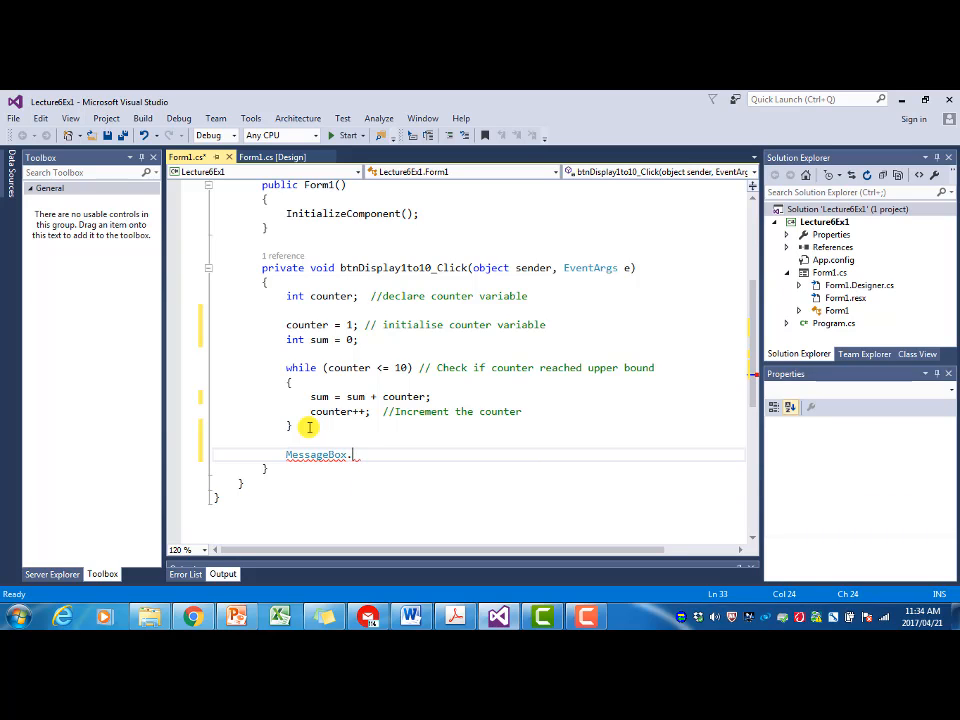
pyautogui.write('Show("')
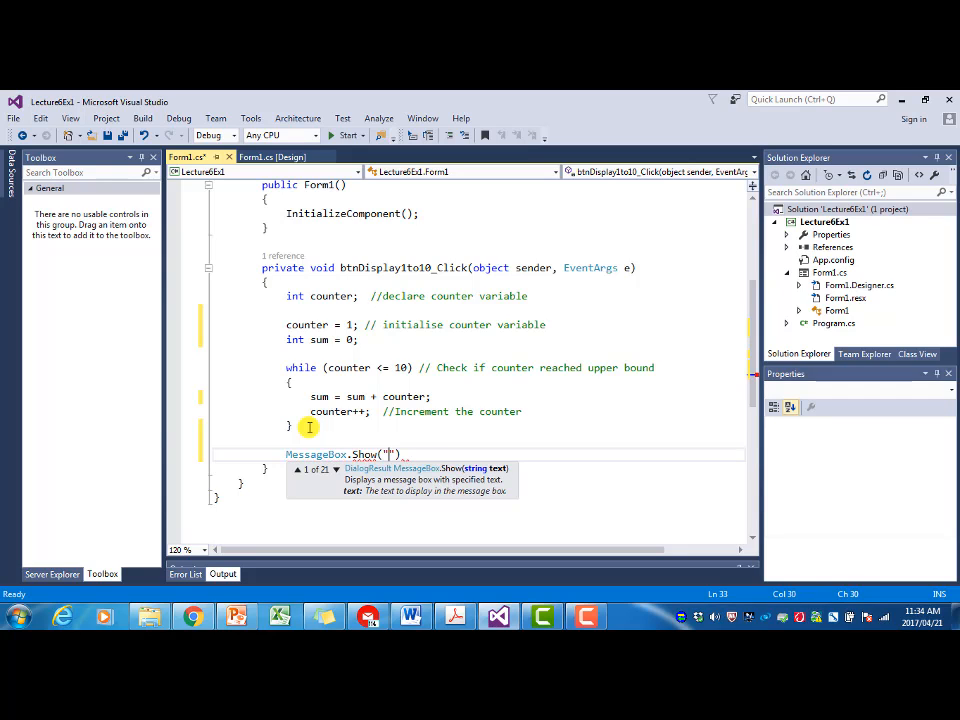
pyautogui.write('The')
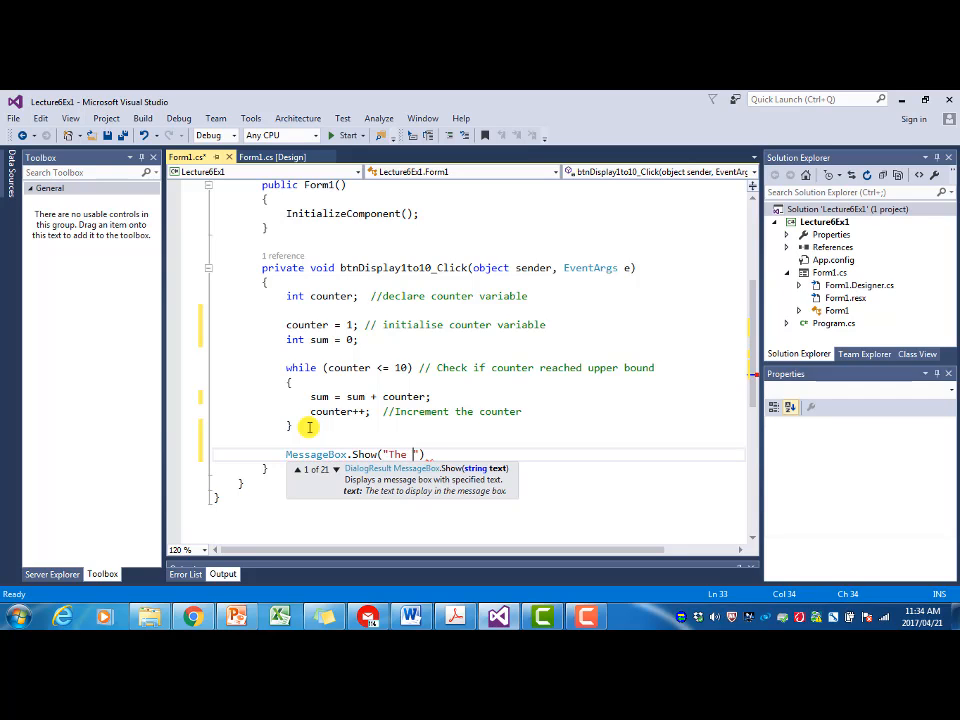
pyautogui.write('sum is:')
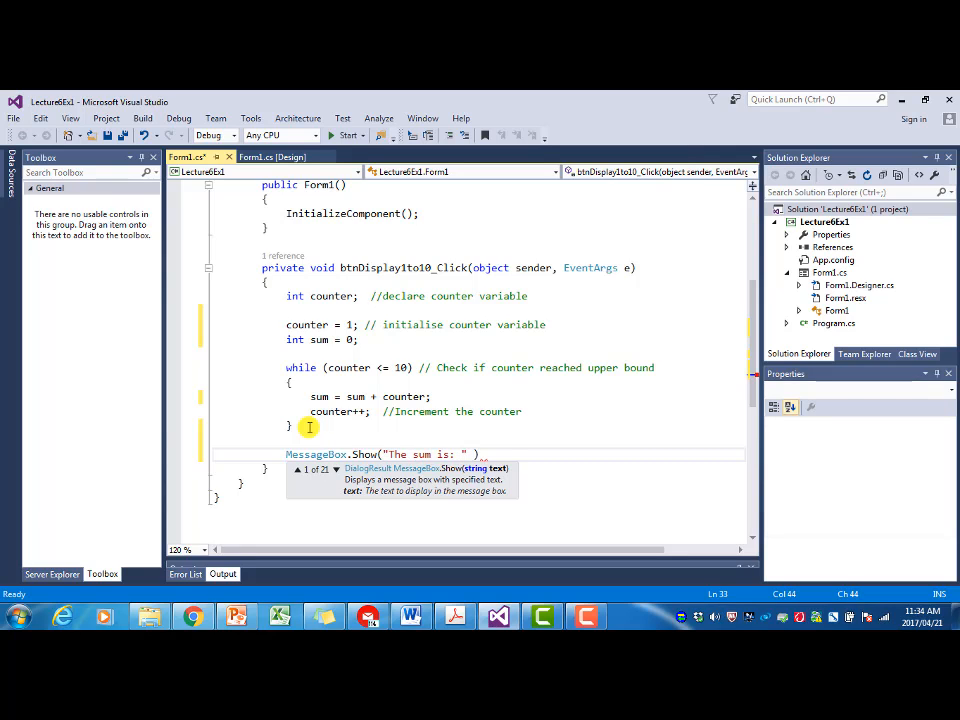
pyautogui.write('+ sum')
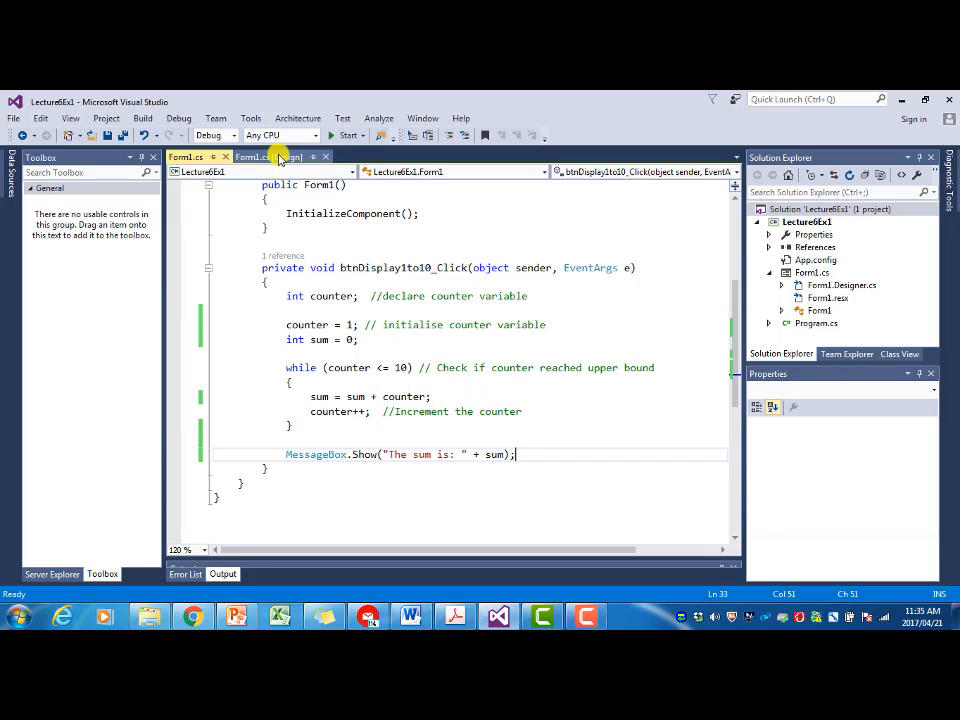
# In the designer, caption the button 'Display the sum of 1 to 10' and widen it to fit.
pyautogui.click(267, 157)
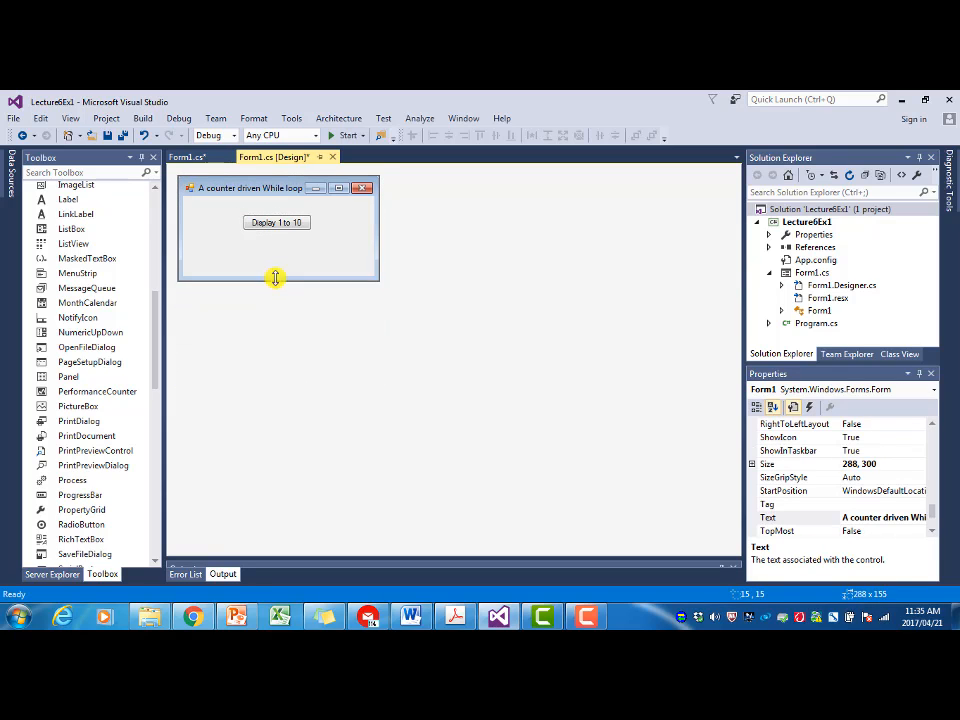
pyautogui.click(277, 222)
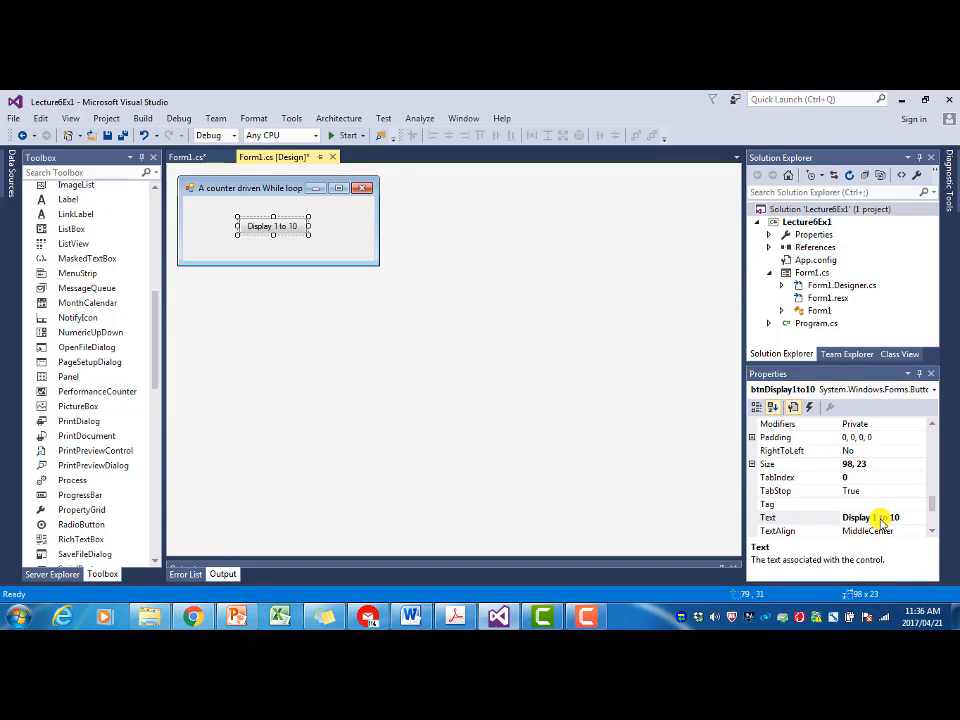
pyautogui.click(875, 517)
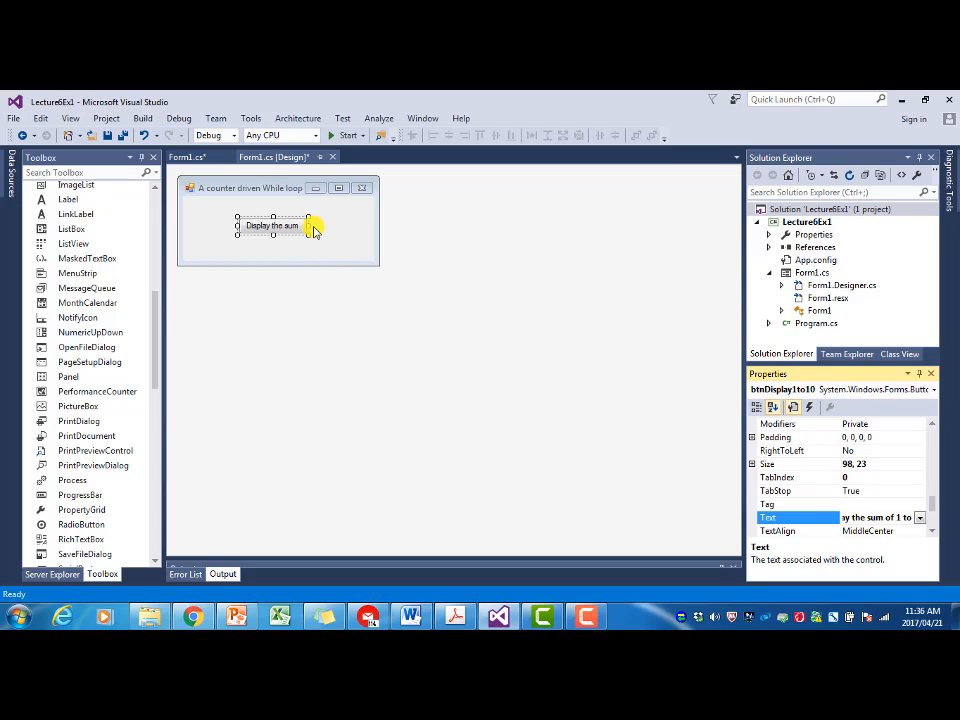
pyautogui.moveTo(313, 226); pyautogui.dragTo(336, 227)
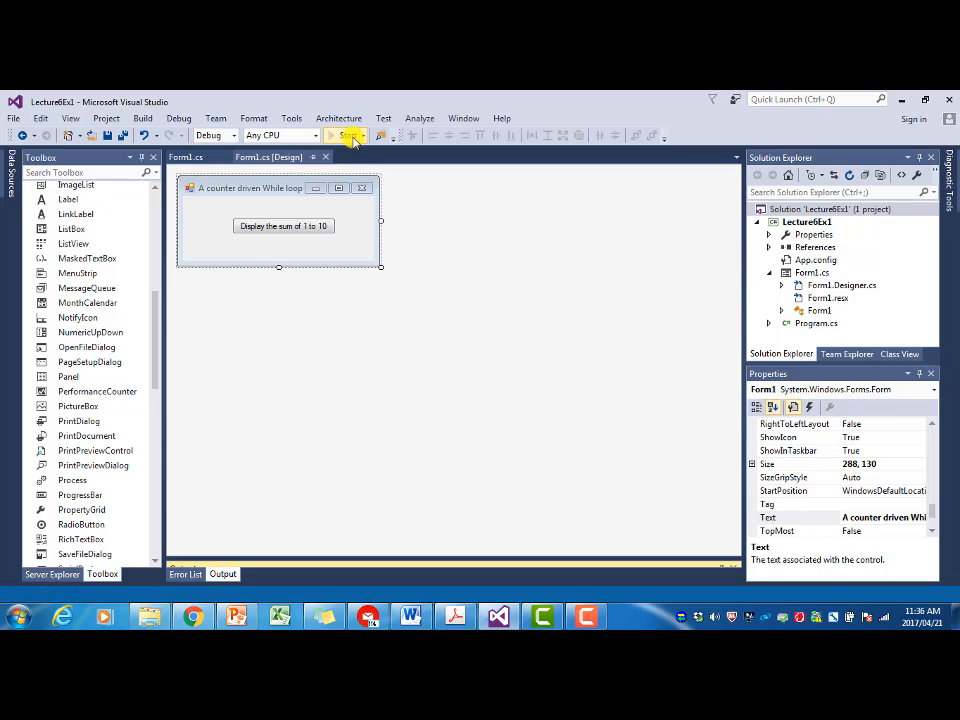
# Run the app, click the button to get 'The sum is: 55', dismiss it and close the form.
pyautogui.click(345, 135)
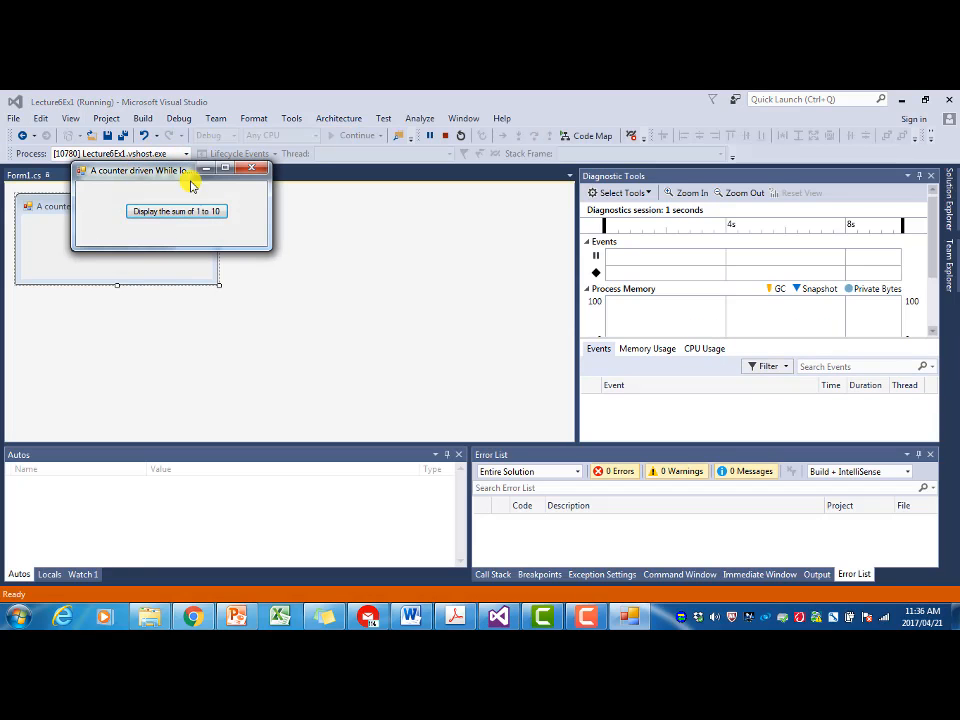
pyautogui.click(176, 211)
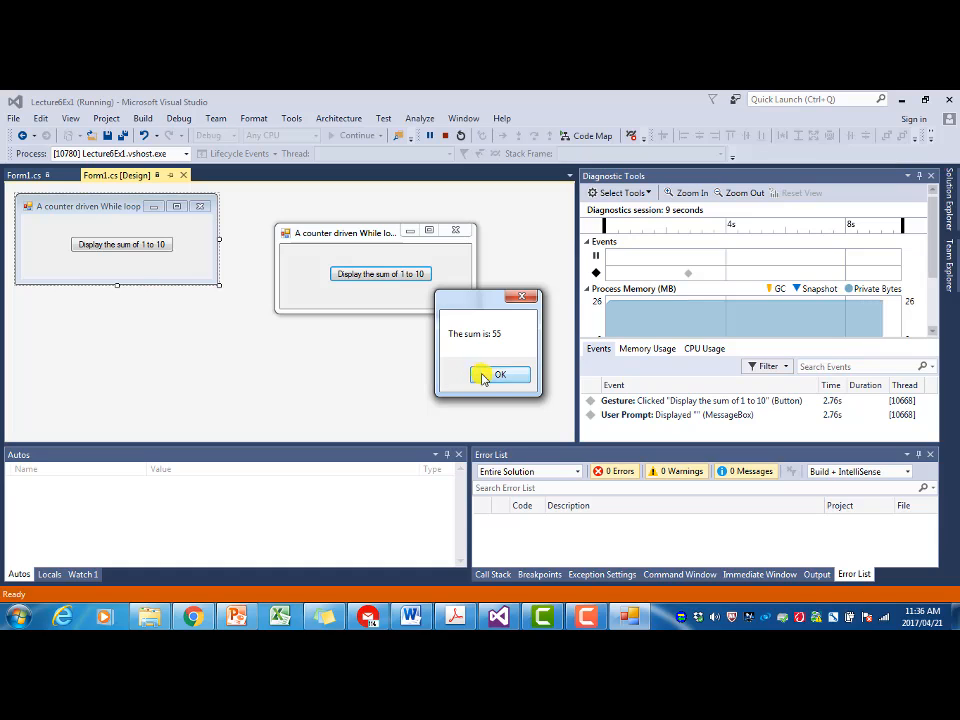
pyautogui.click(500, 374)
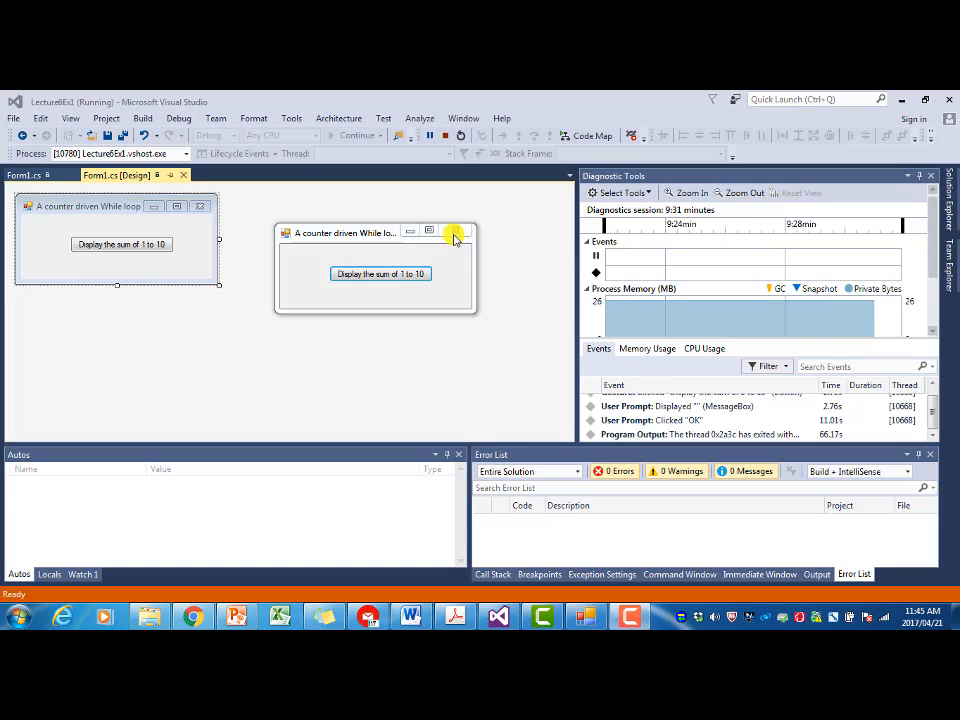
pyautogui.click(454, 233)
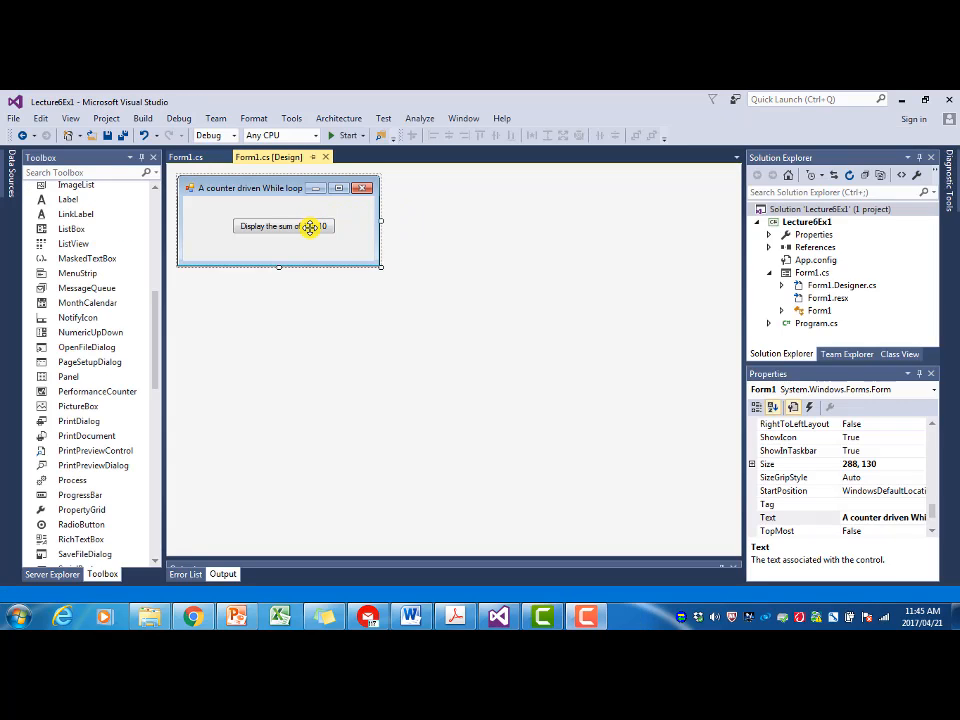
# Open the button's Click handler in Form1.cs and revisit the sum's starting value of 0.
pyautogui.doubleClick(283, 225)
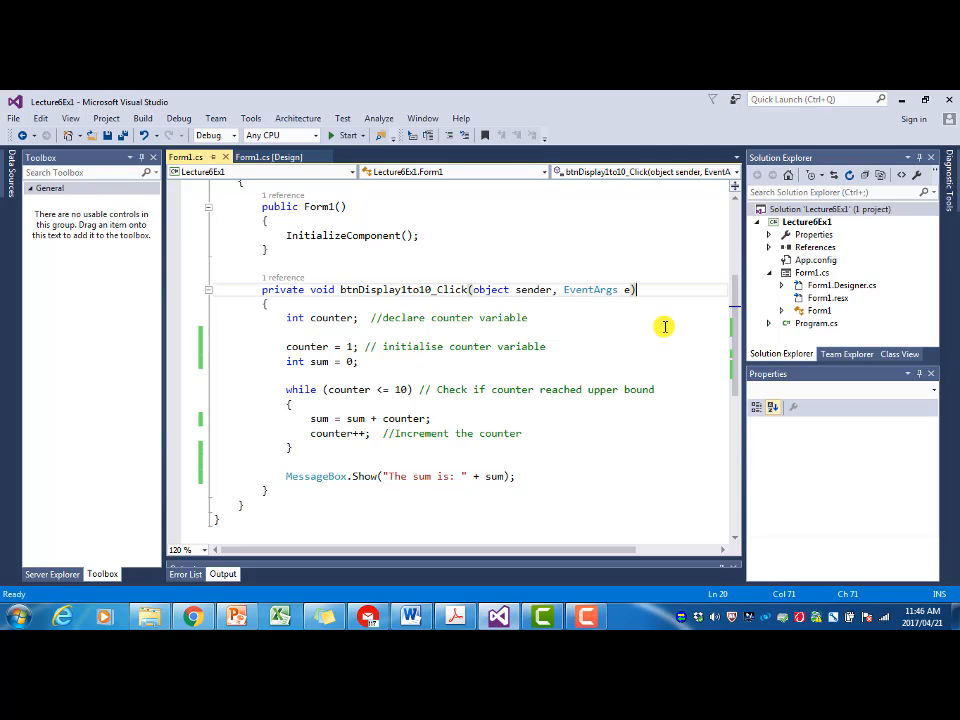
pyautogui.moveTo(500, 390)
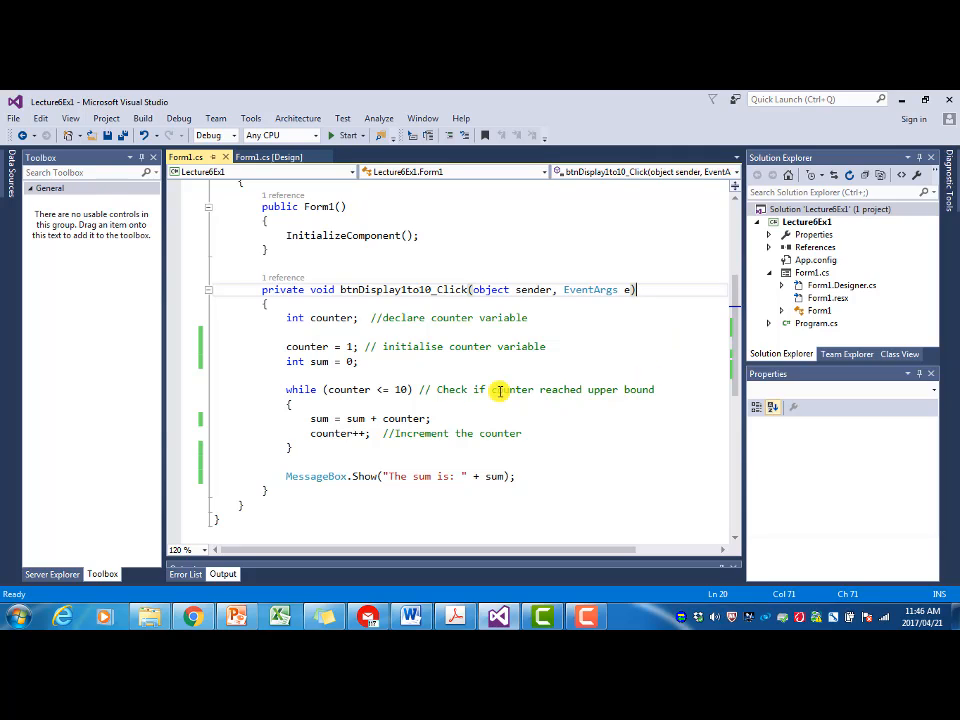
pyautogui.click(356, 361)
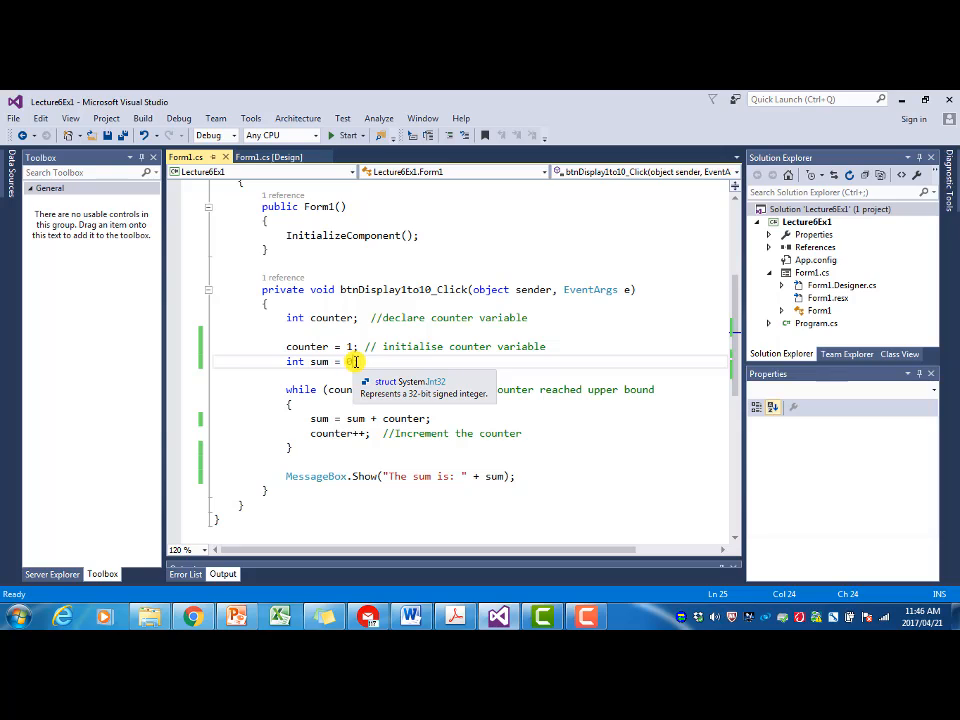
pyautogui.write('0')
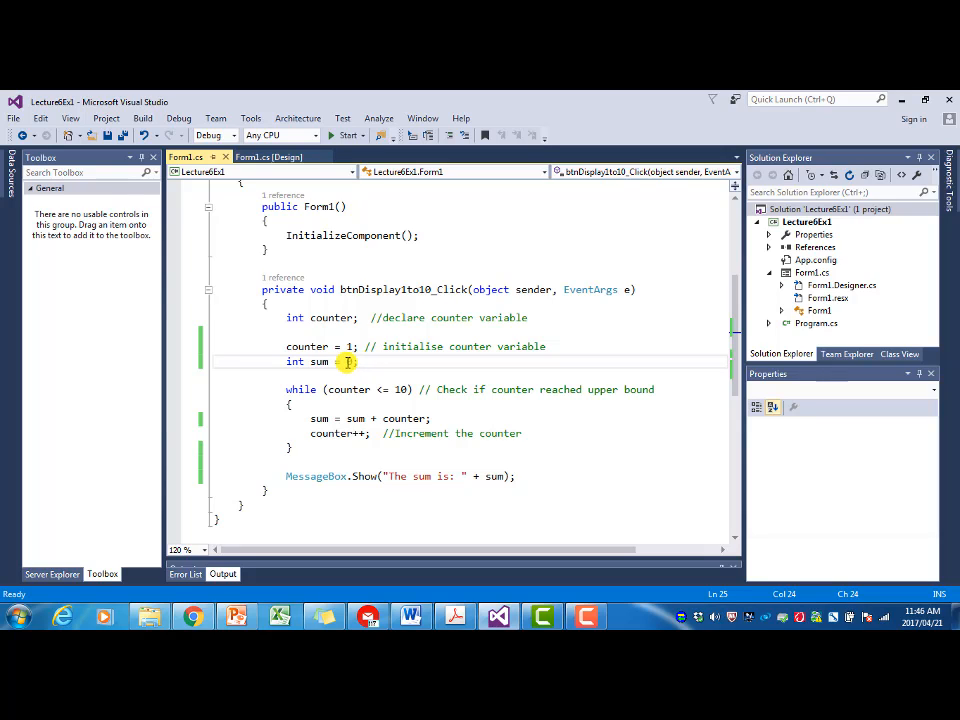
pyautogui.write('0')
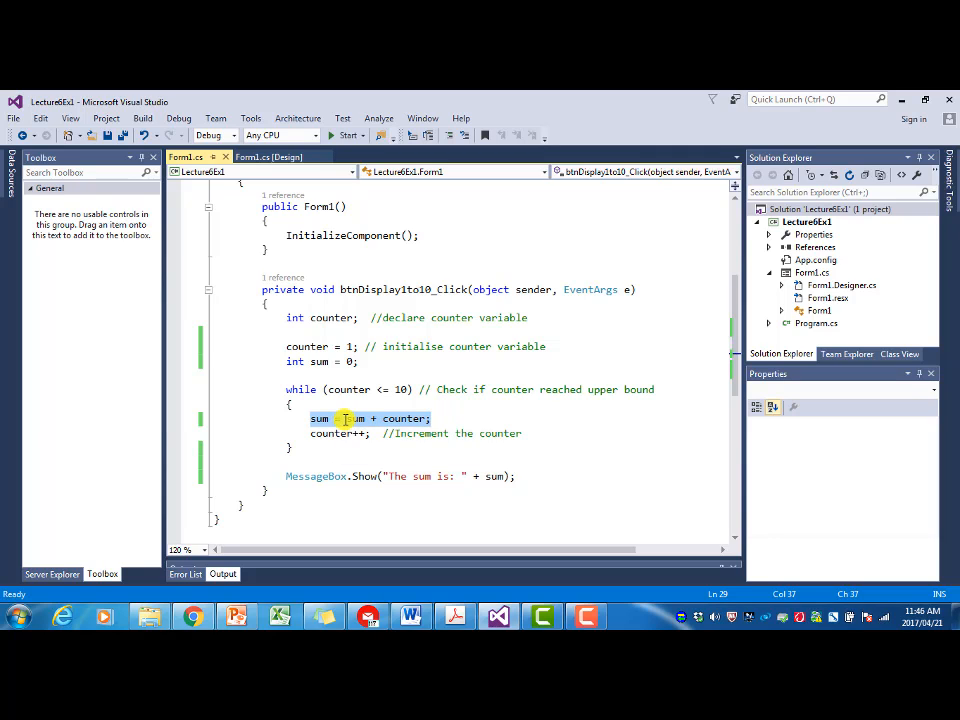
pyautogui.moveTo(320, 418)
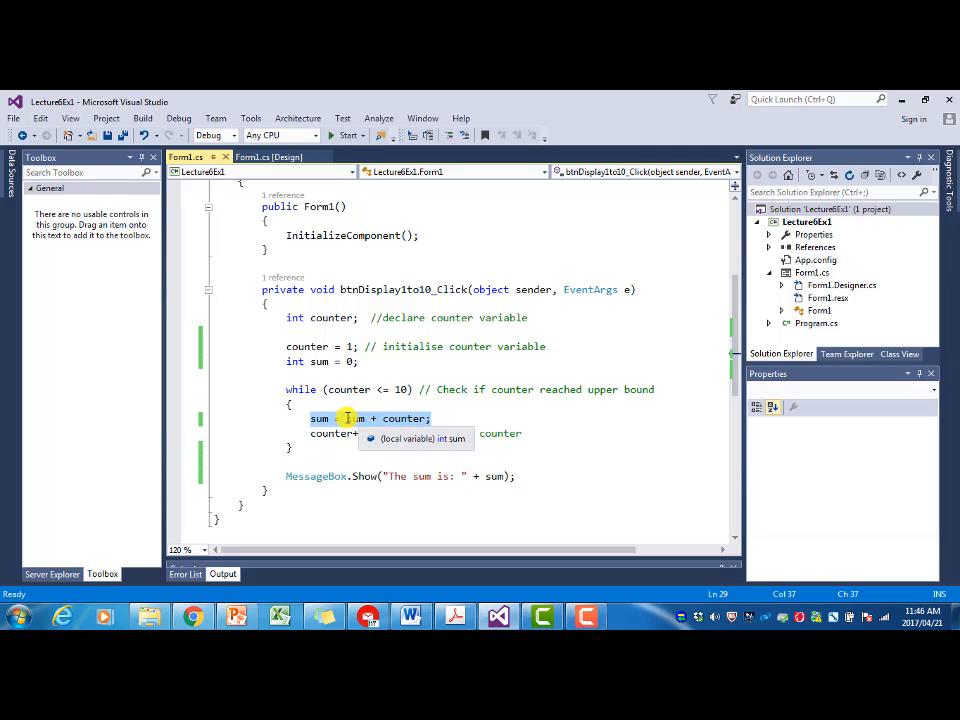